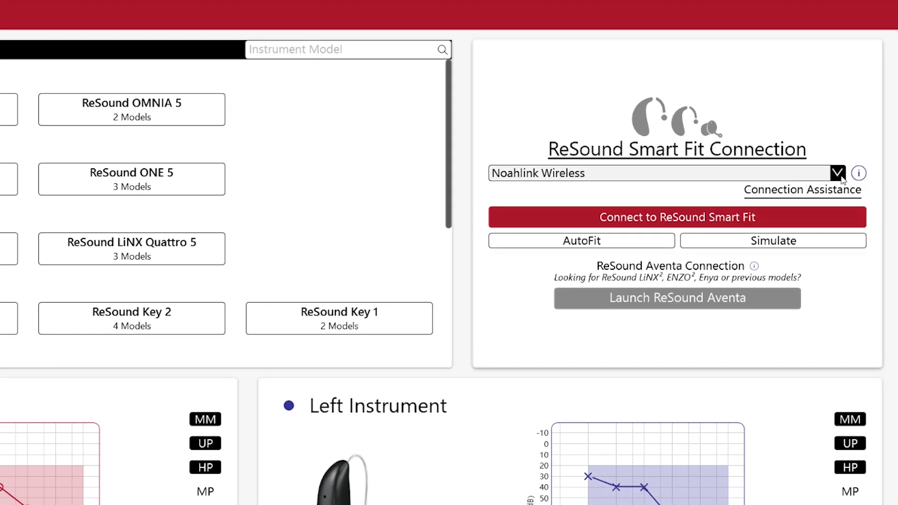
# Expand the programming interface list showing Noahlink Wireless, Speedlink, HI-PRO 2 and NOAHlink
pyautogui.click(836, 173)
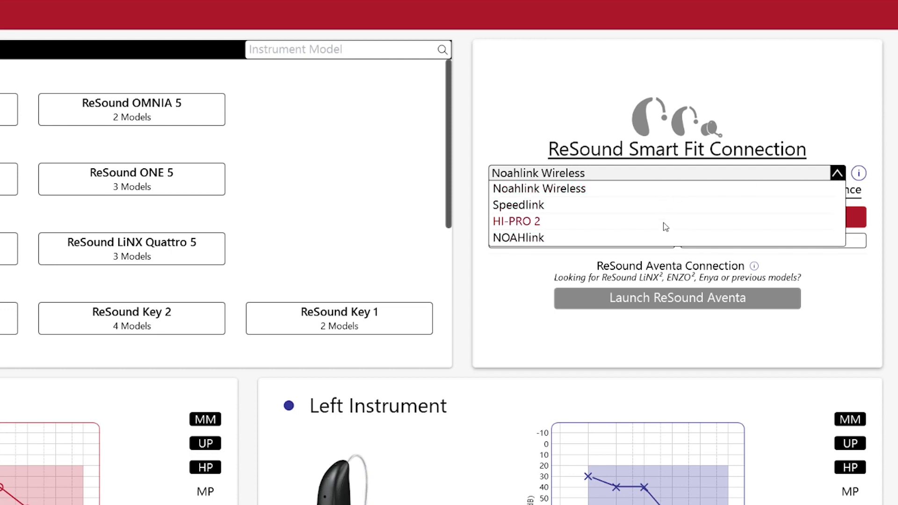